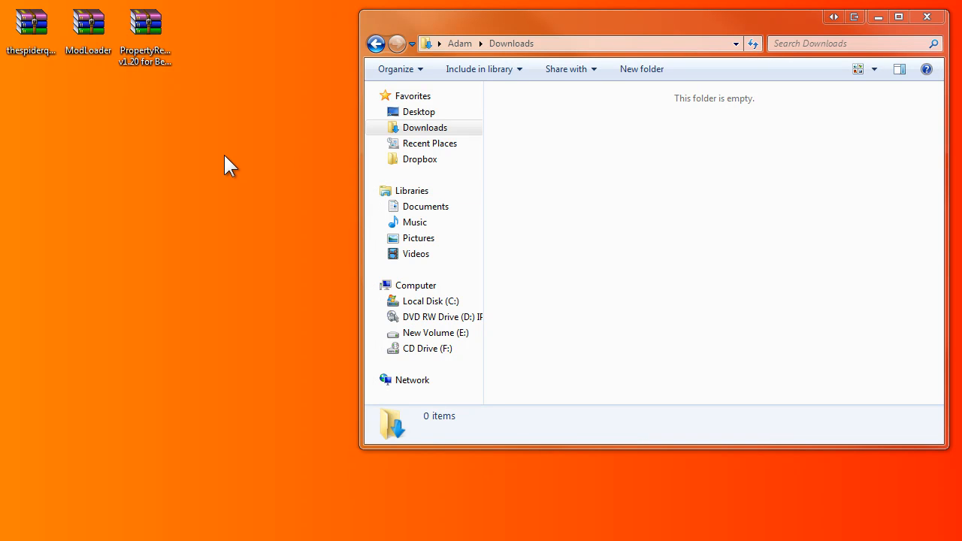
pyautogui.moveTo(220, 163)
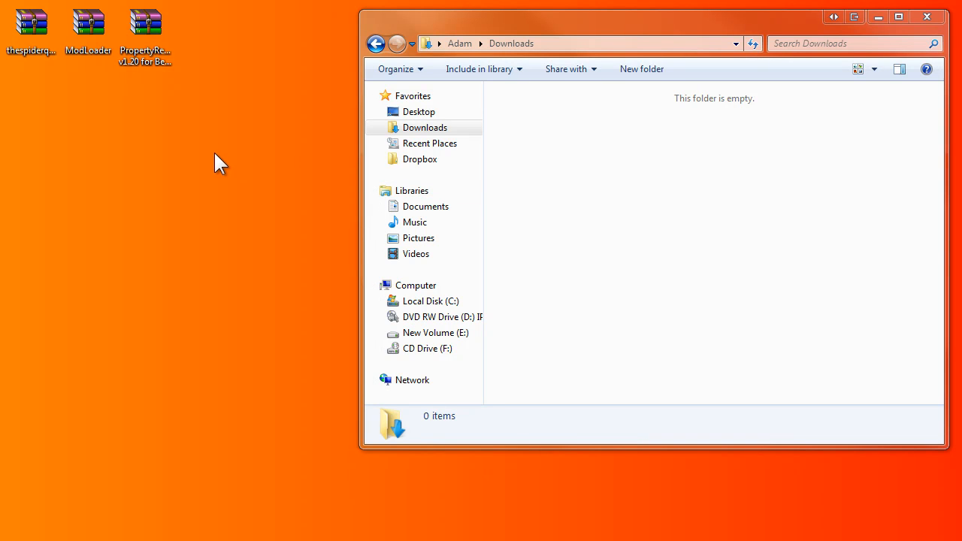
pyautogui.moveTo(489, 98)
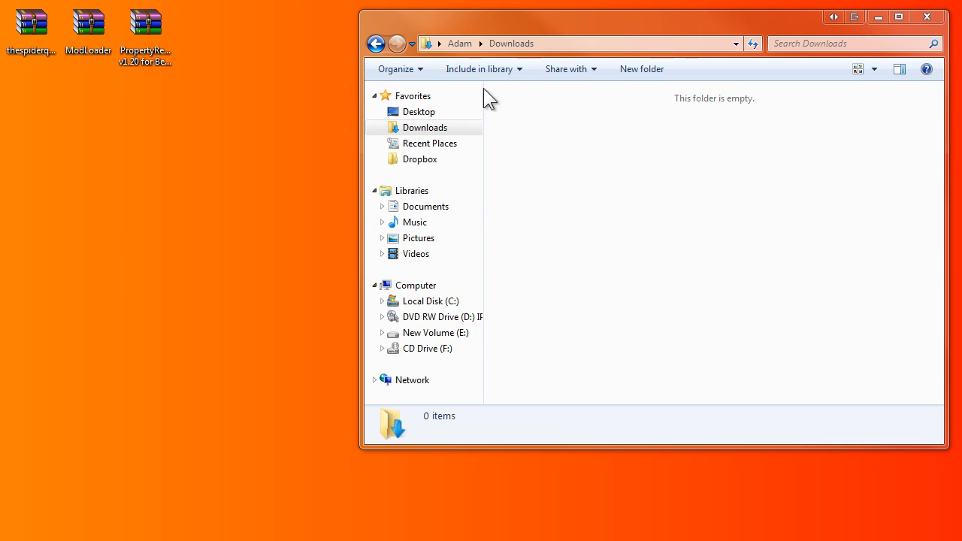
pyautogui.moveTo(124, 279)
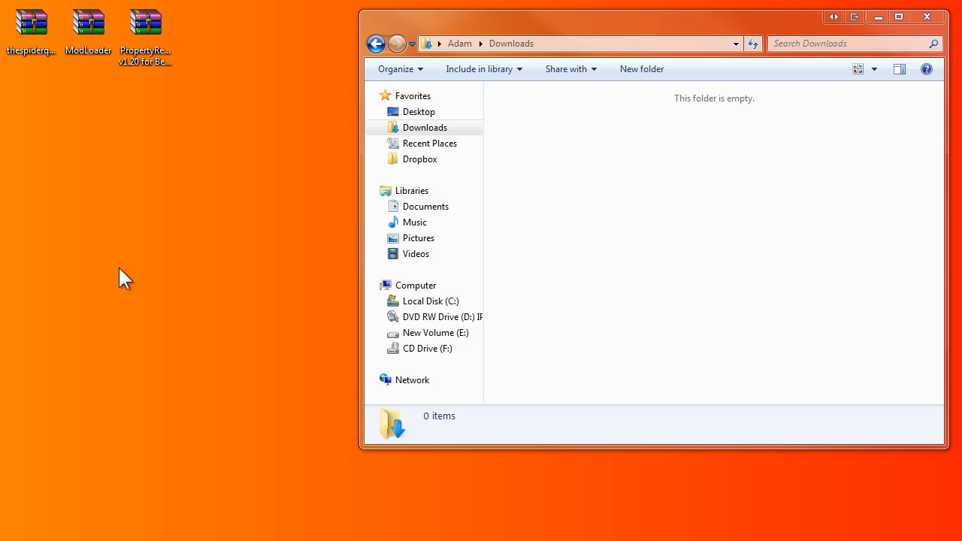
pyautogui.moveTo(202, 214)
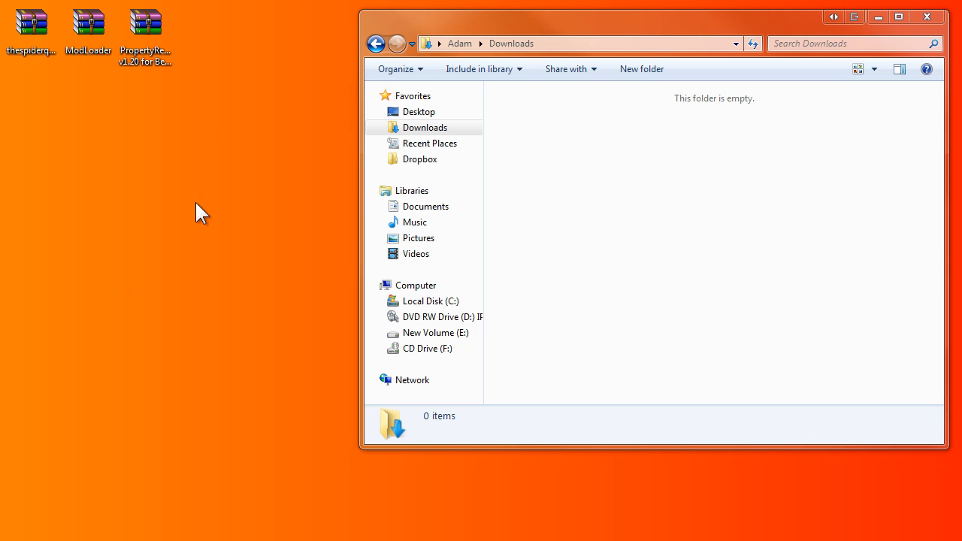
pyautogui.moveTo(85, 208)
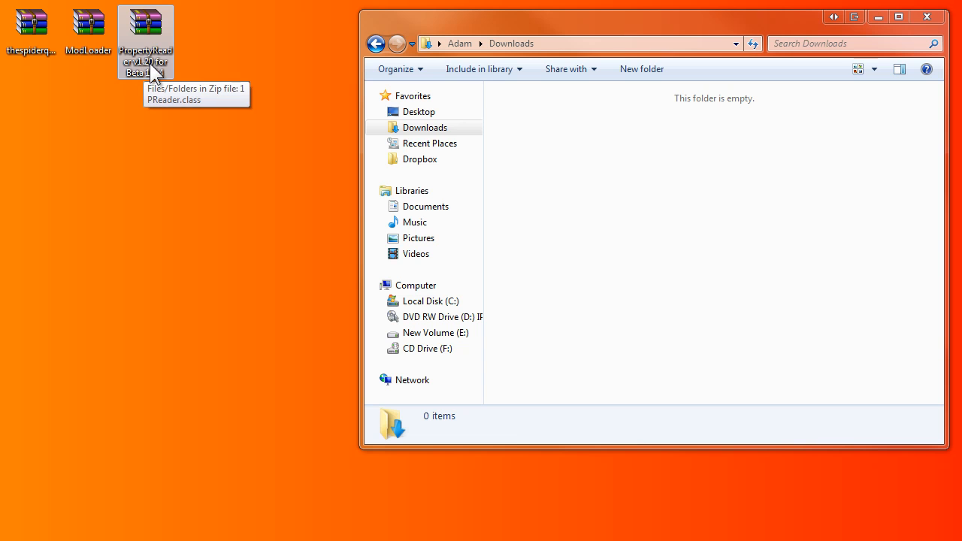
pyautogui.moveTo(208, 66)
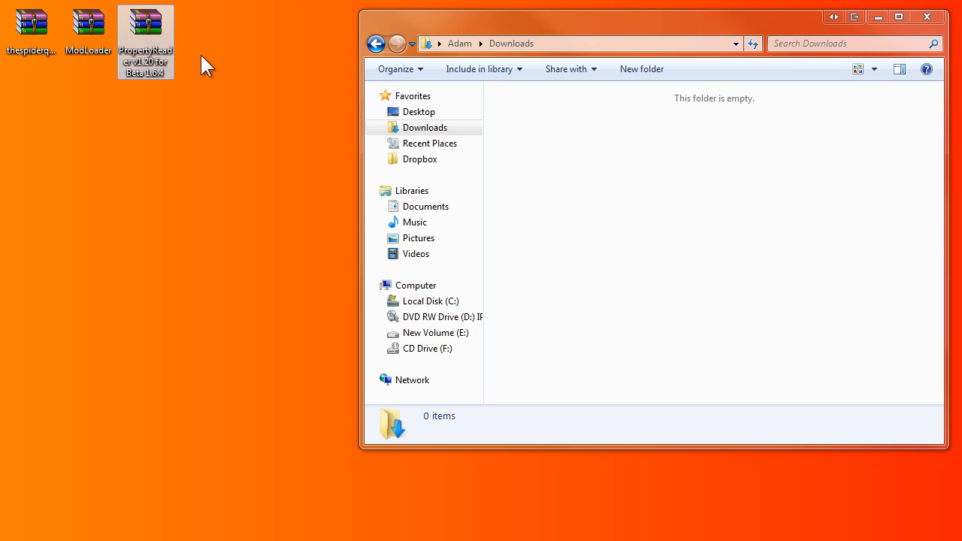
# Step: Navigate to %appdata%\.minecraft\bin and bring up the context menu for minecraft.jar
pyautogui.click(602, 42)
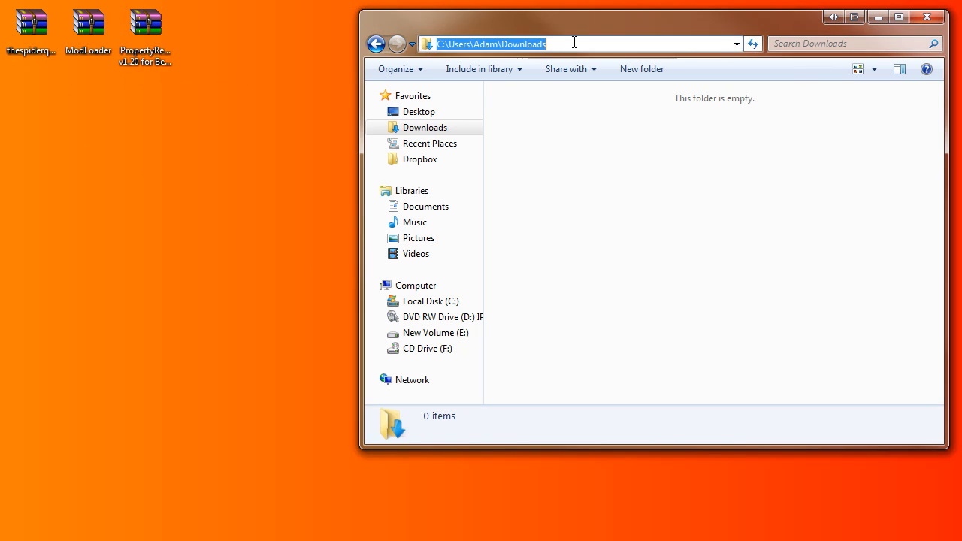
pyautogui.write('%%')
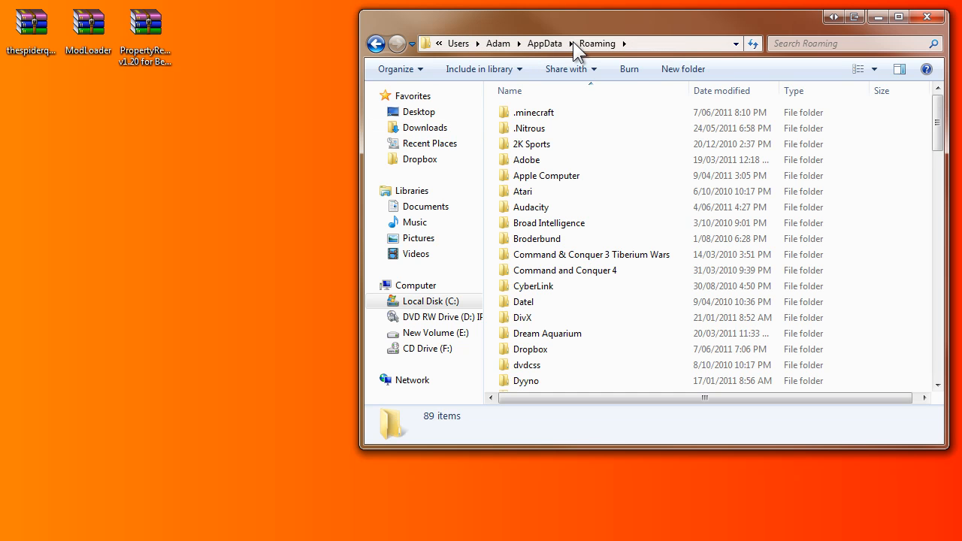
pyautogui.doubleClick(534, 111)
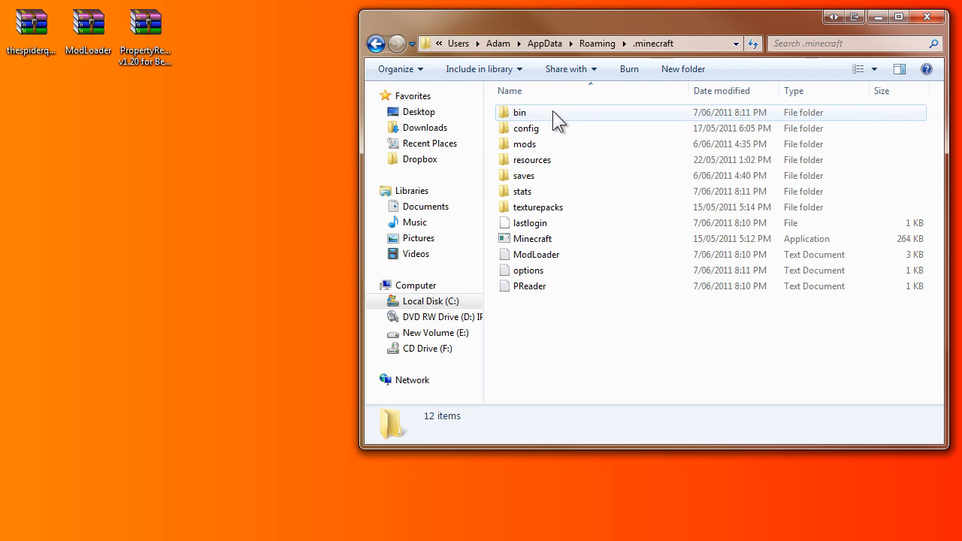
pyautogui.moveTo(544, 145)
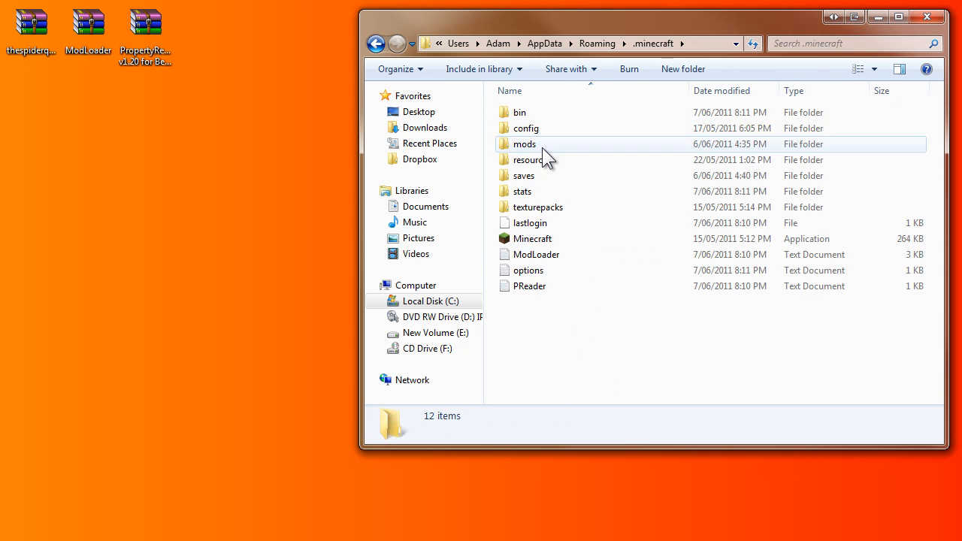
pyautogui.doubleClick(520, 112)
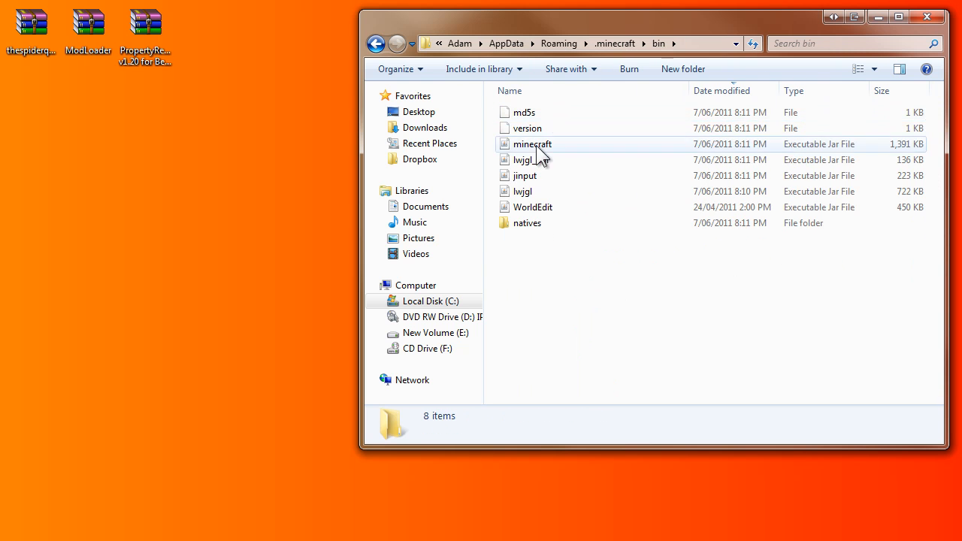
pyautogui.rightClick(532, 144)
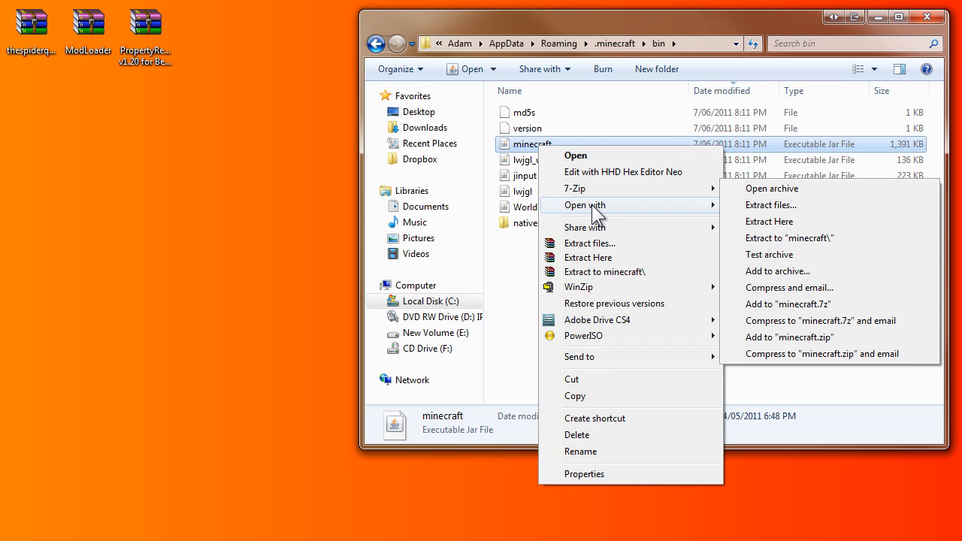
# Step: Open minecraft.jar in WinRAR and delete its META-INF folder
pyautogui.click(772, 190)
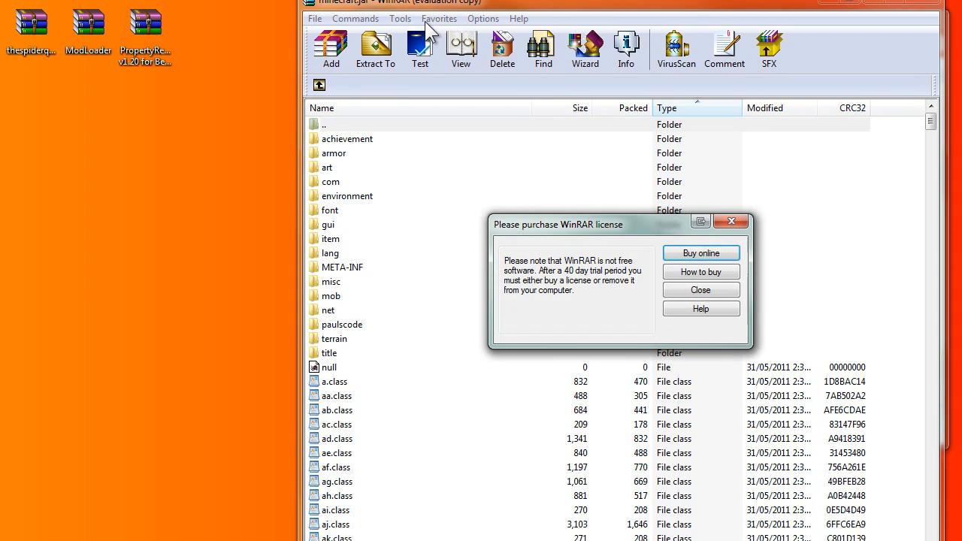
pyautogui.click(701, 289)
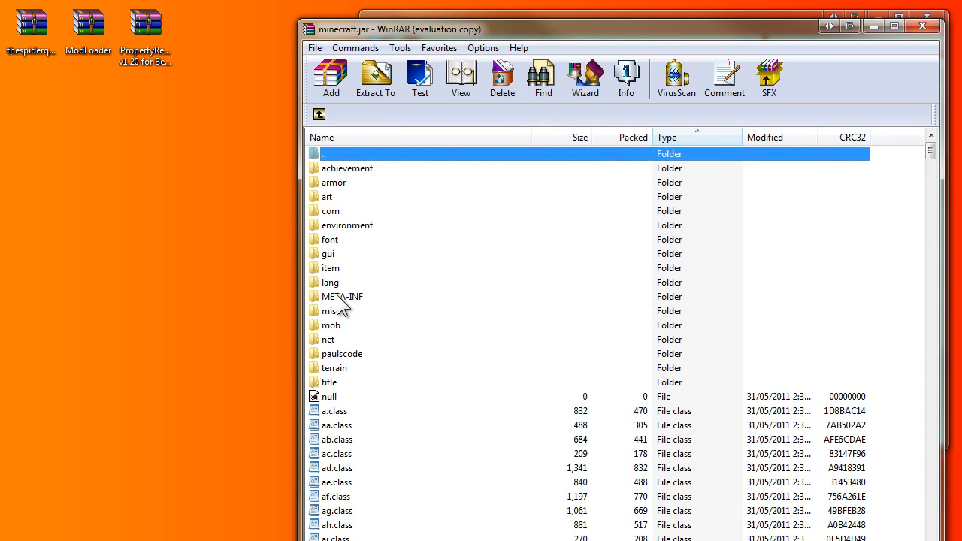
pyautogui.click(502, 78)
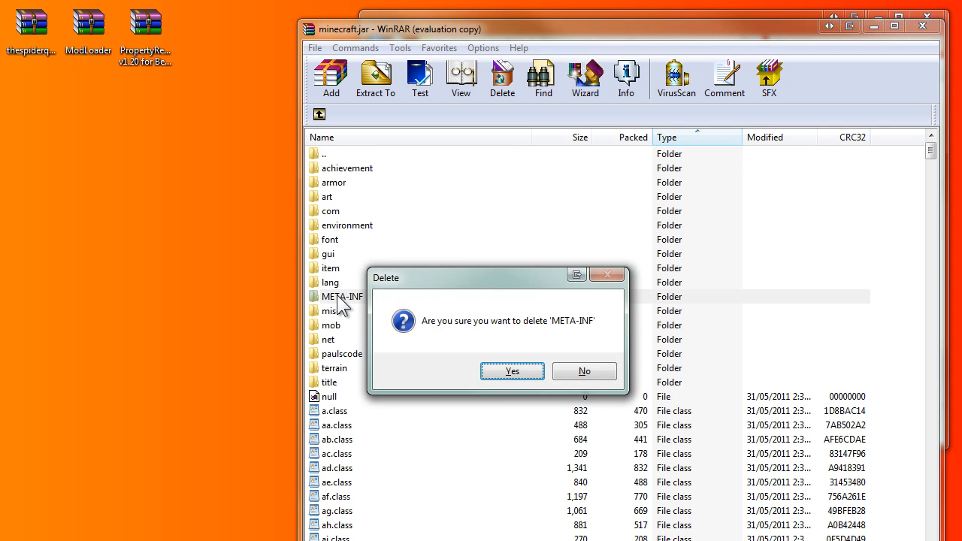
pyautogui.click(511, 370)
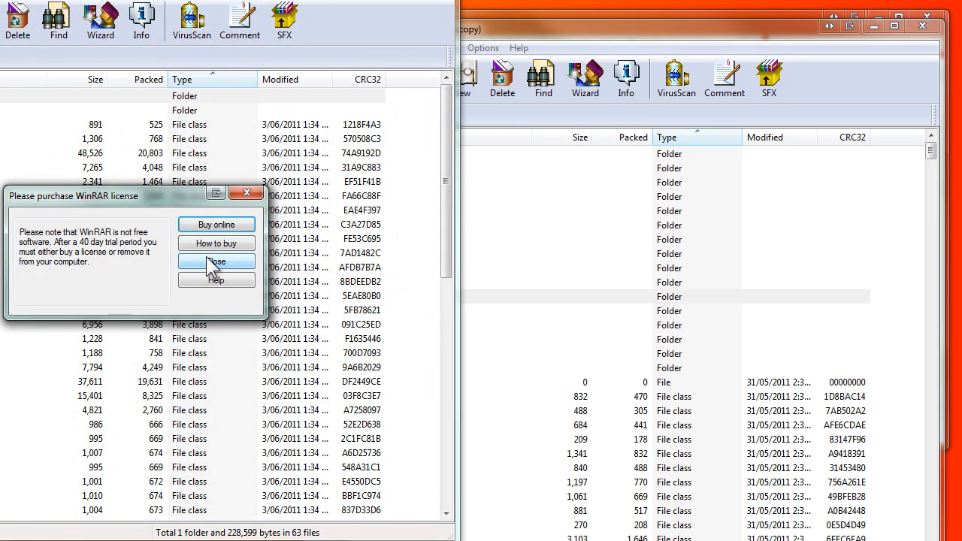
# Step: Select all files in thespiderqueen.zip and add them into minecraft.jar
pyautogui.click(216, 262)
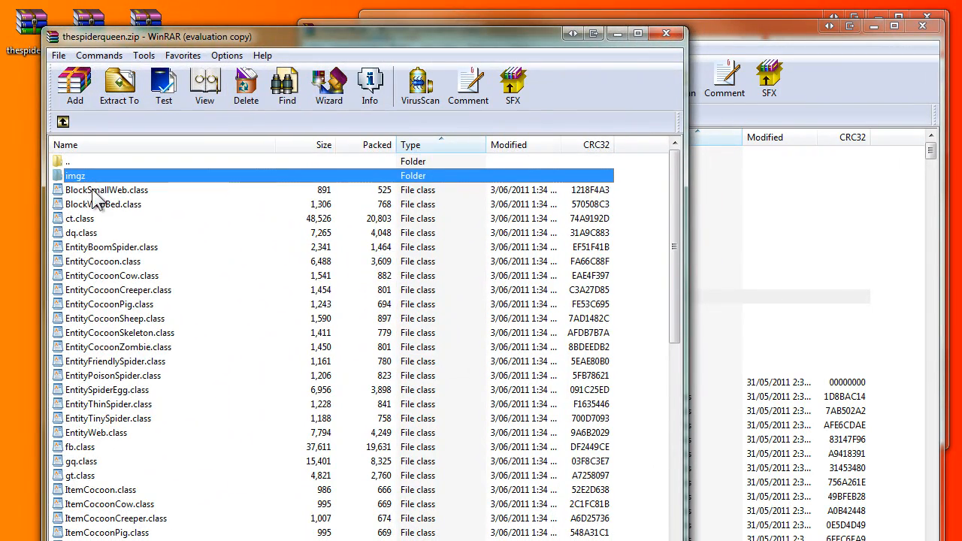
pyautogui.scroll(-3)
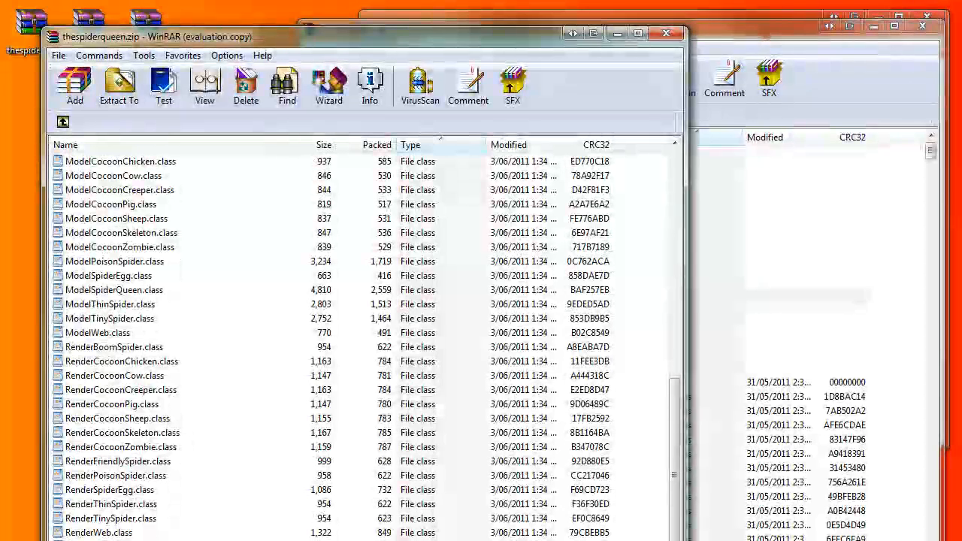
pyautogui.press('ctrl+a')
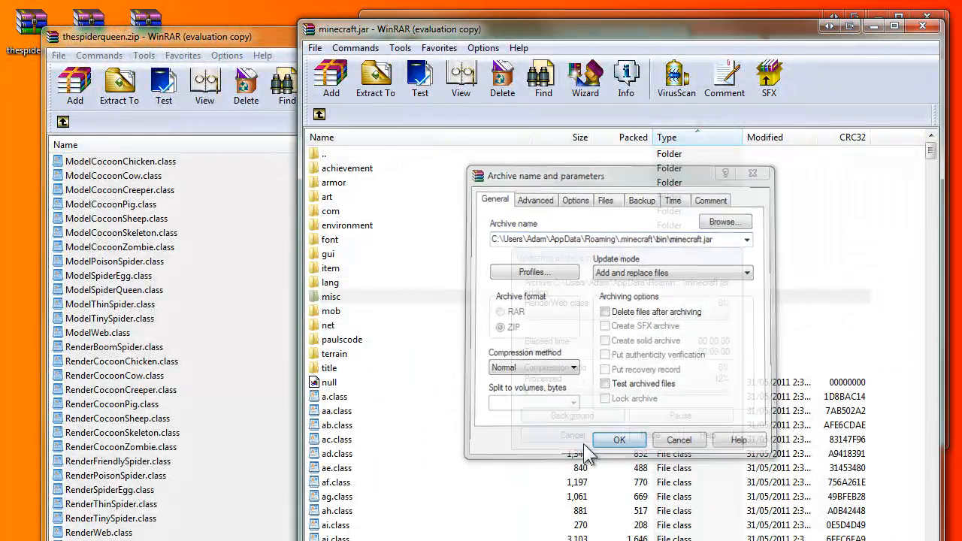
pyautogui.click(620, 439)
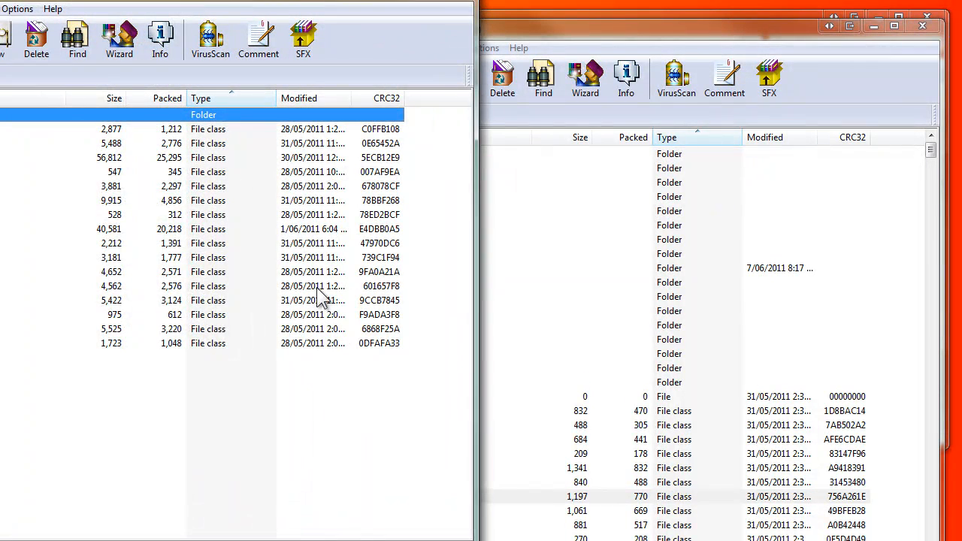
pyautogui.moveTo(183, 9)
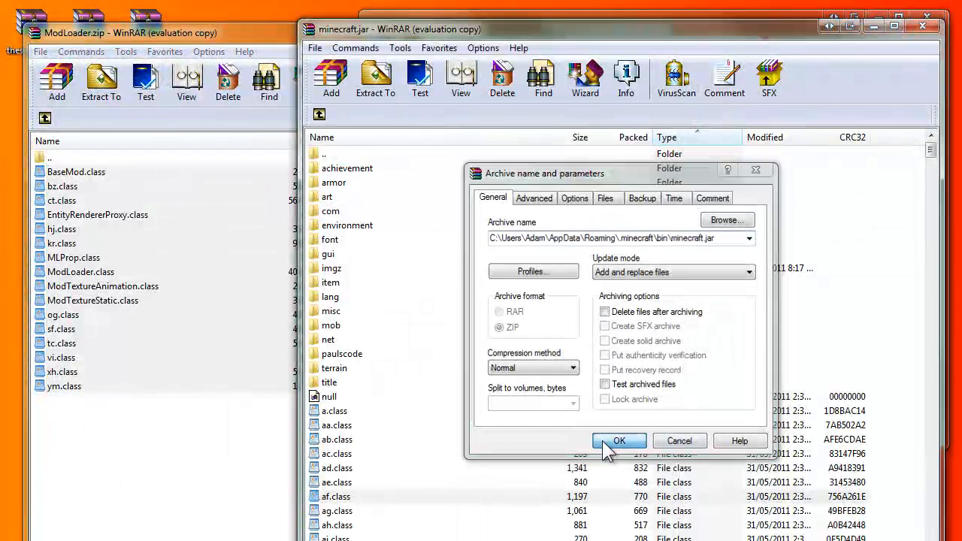
# Step: Add ModLoader.zip's class files into minecraft.jar
pyautogui.click(619, 440)
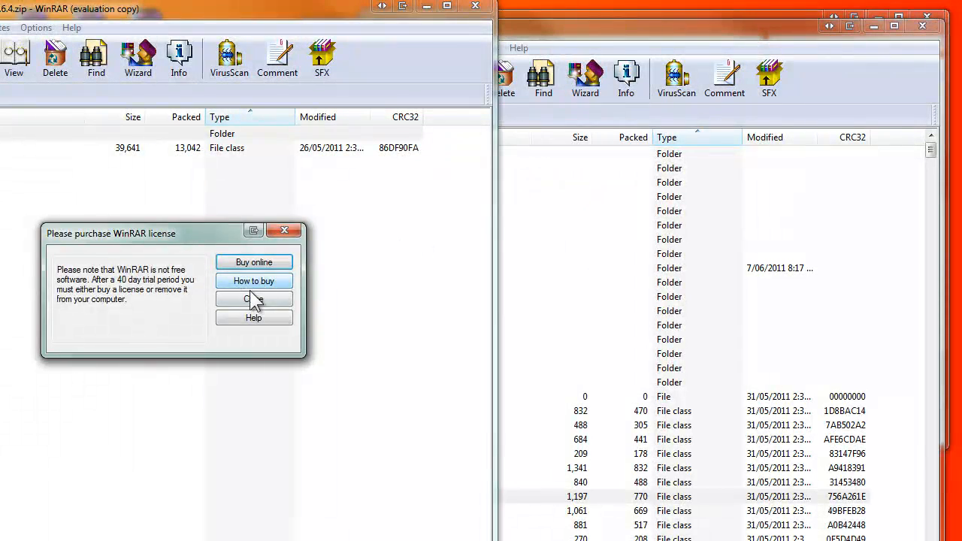
# Step: Add the PropertyReader class into minecraft.jar and close the WinRAR windows
pyautogui.click(253, 297)
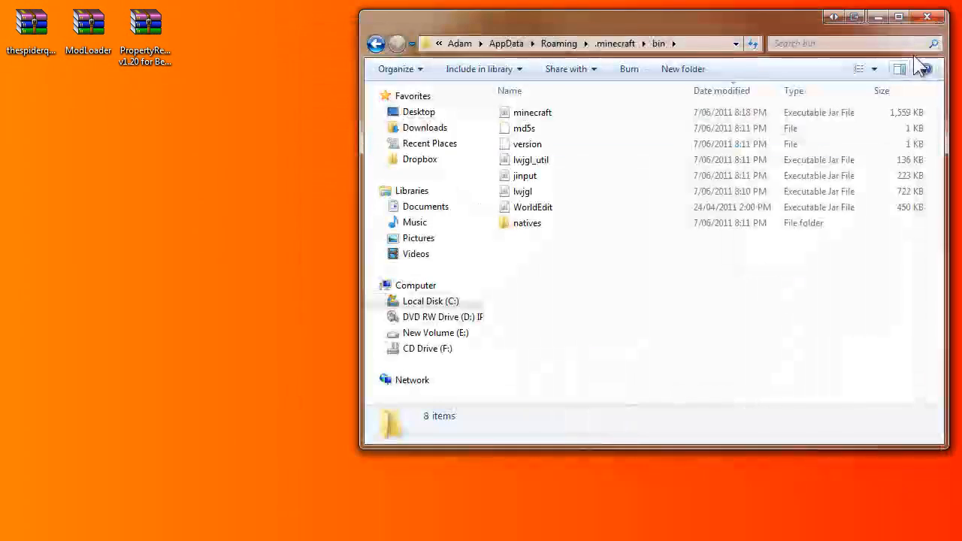
pyautogui.moveTo(930, 16)
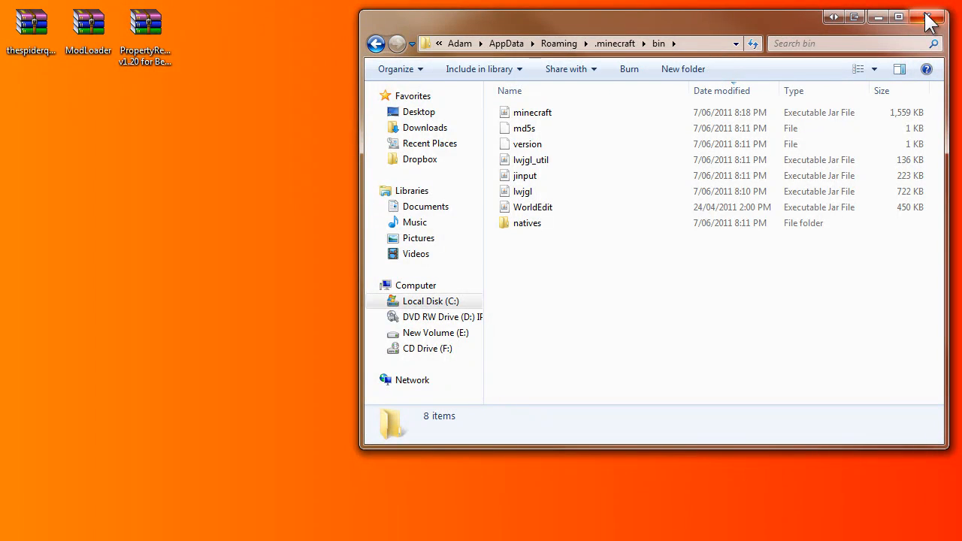
# Step: Close the bin folder, start the Minecraft launcher and log in to reach the title menu
pyautogui.click(930, 17)
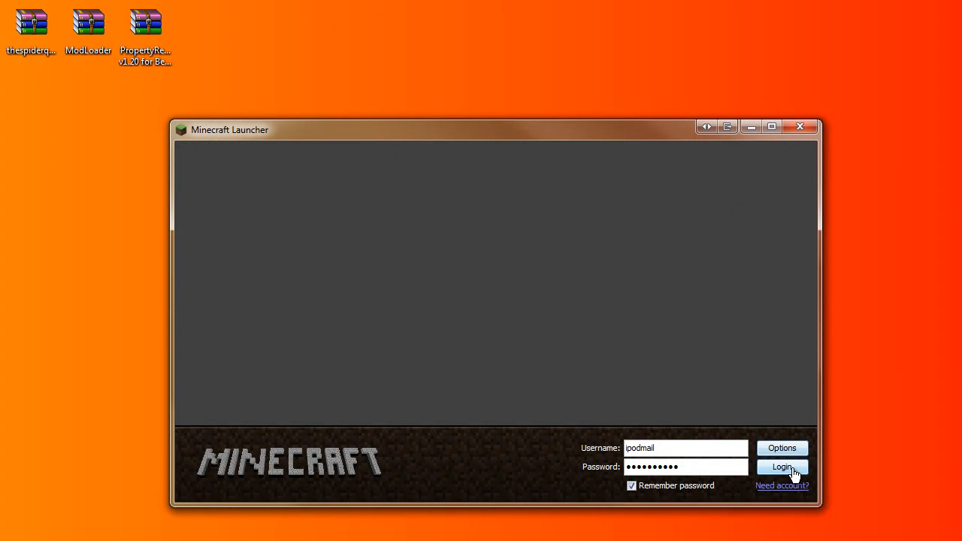
pyautogui.click(782, 466)
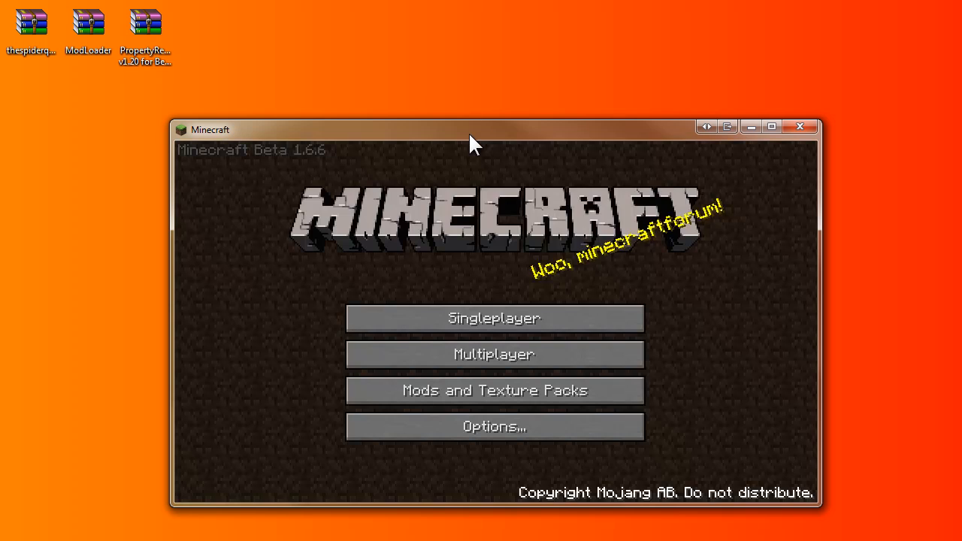
# Step: Open Singleplayer and load the Spider Town world
pyautogui.click(493, 319)
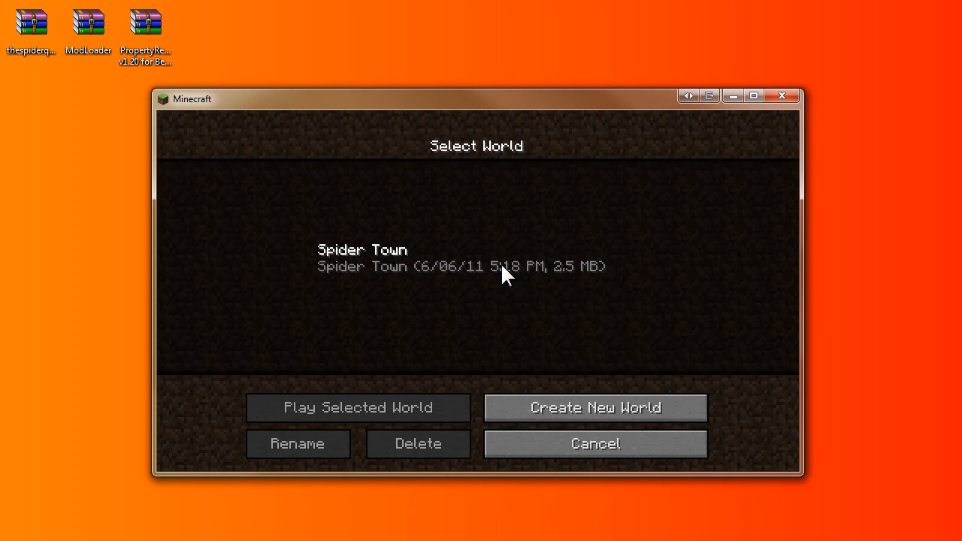
pyautogui.click(477, 266)
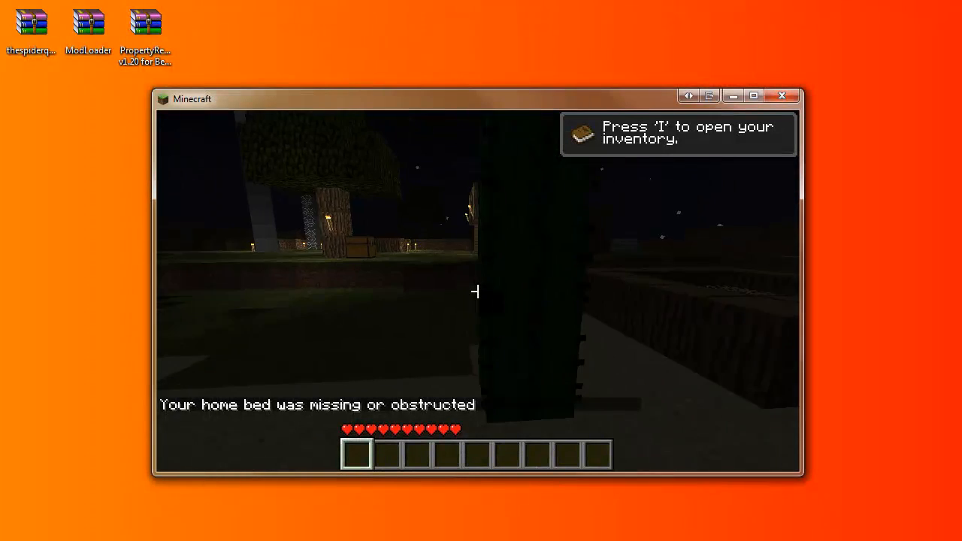
pyautogui.moveTo(478, 288)
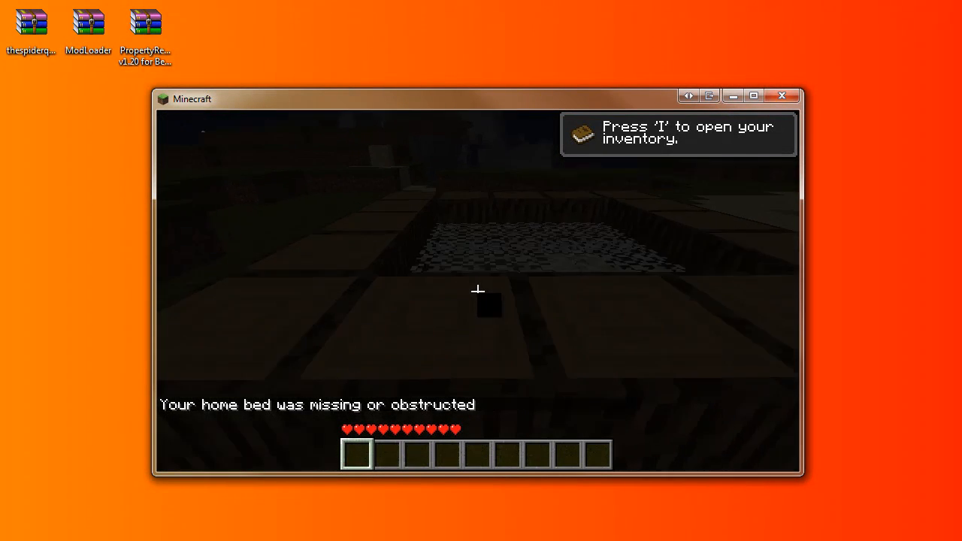